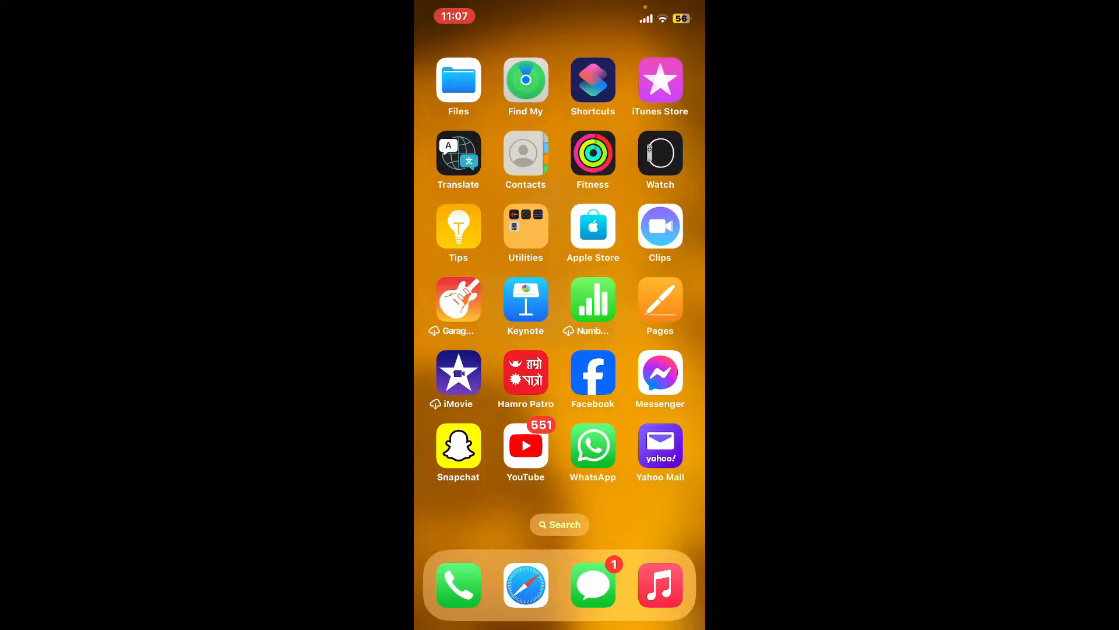
Step: Launch Yahoo Mail from the Home Screen to its inbox
left_click(659, 445)
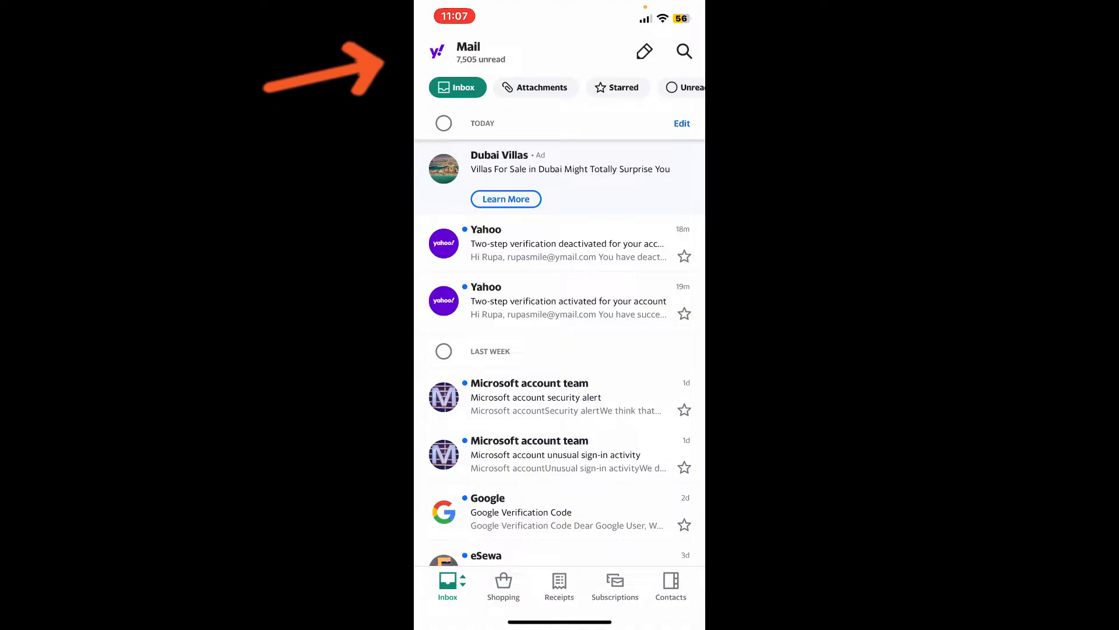
Step: Reach the signed-in Yahoo account's Account info page via Manage accounts
left_click(437, 50)
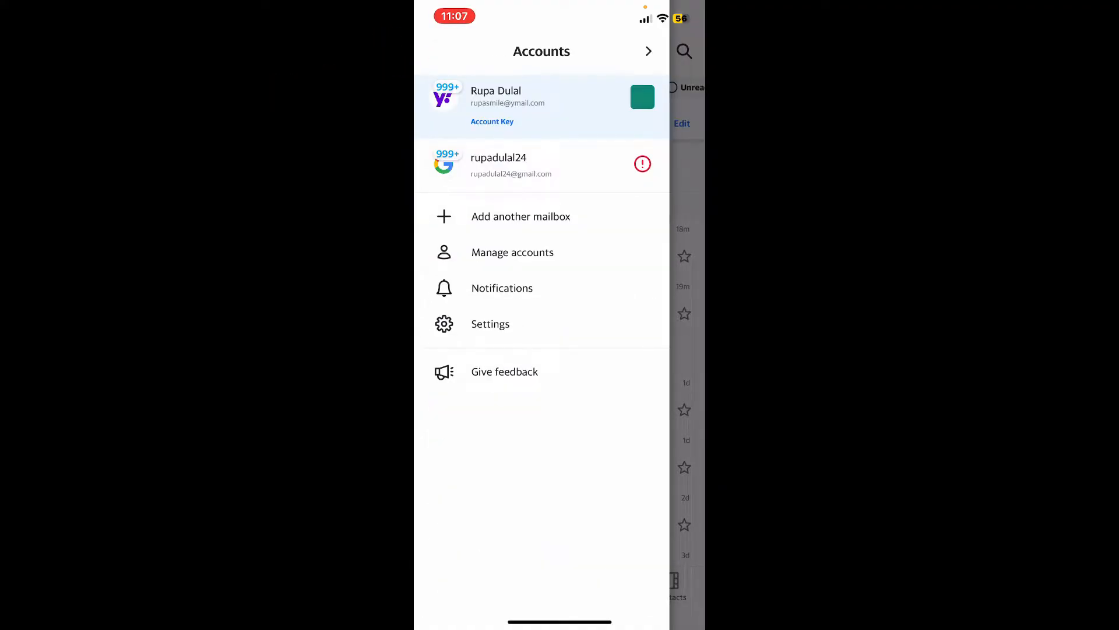
left_click(513, 252)
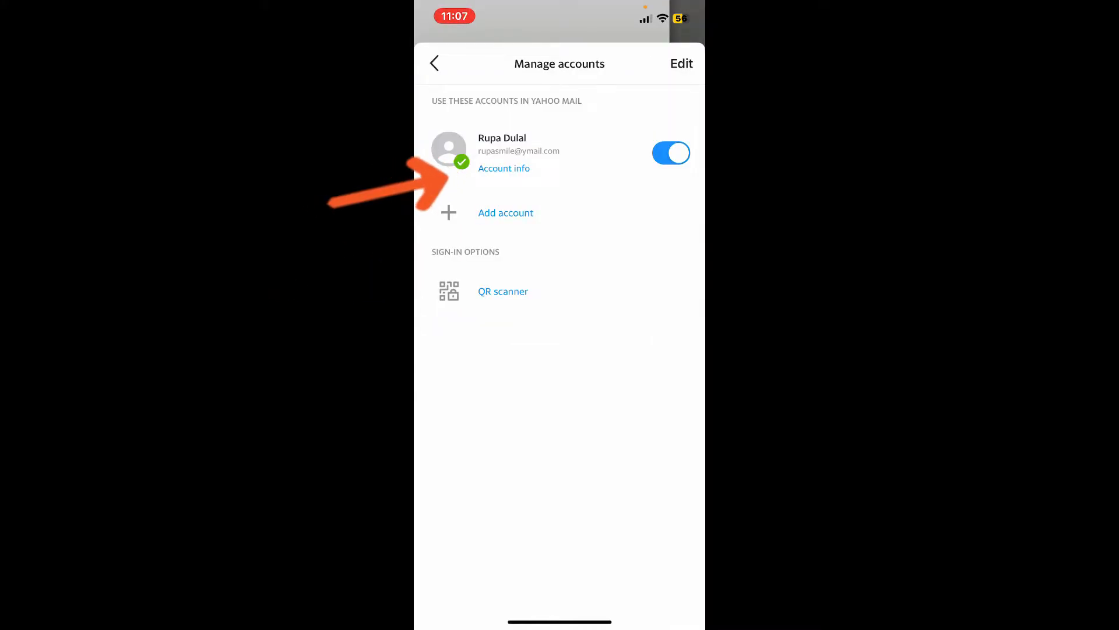
left_click(504, 168)
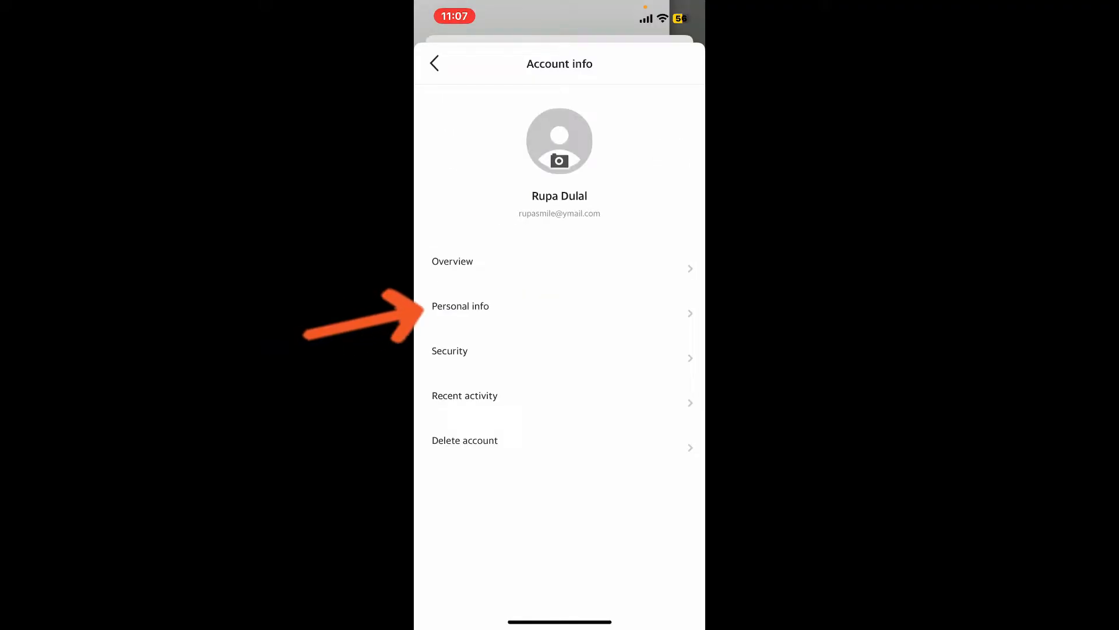
Step: View the Personal info page listing name, date of birth and gender
left_click(559, 312)
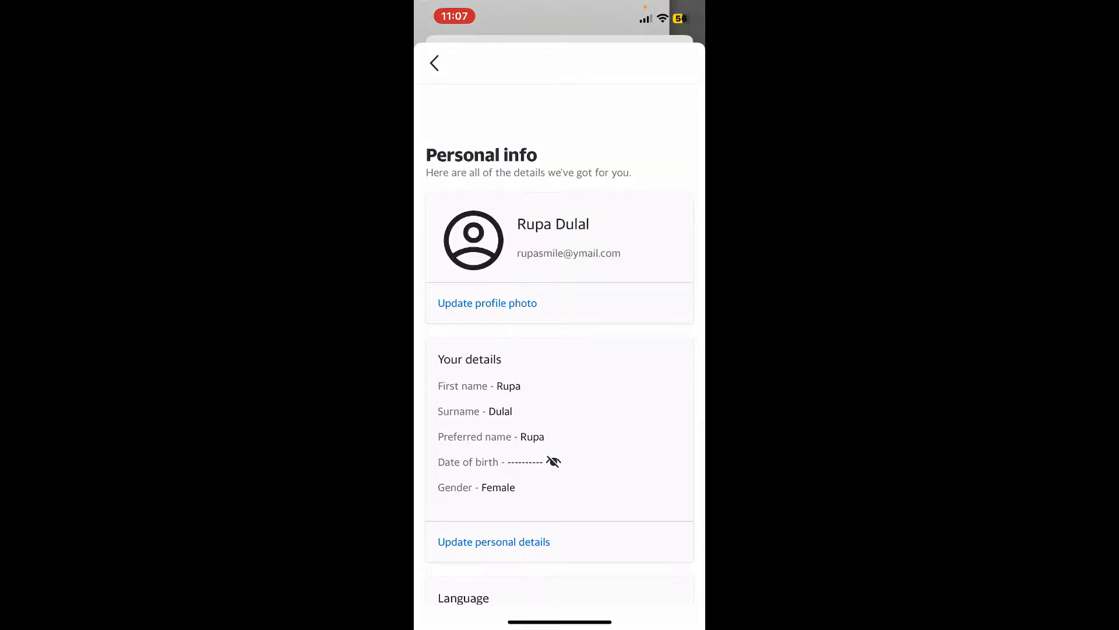
scroll("down", 3)
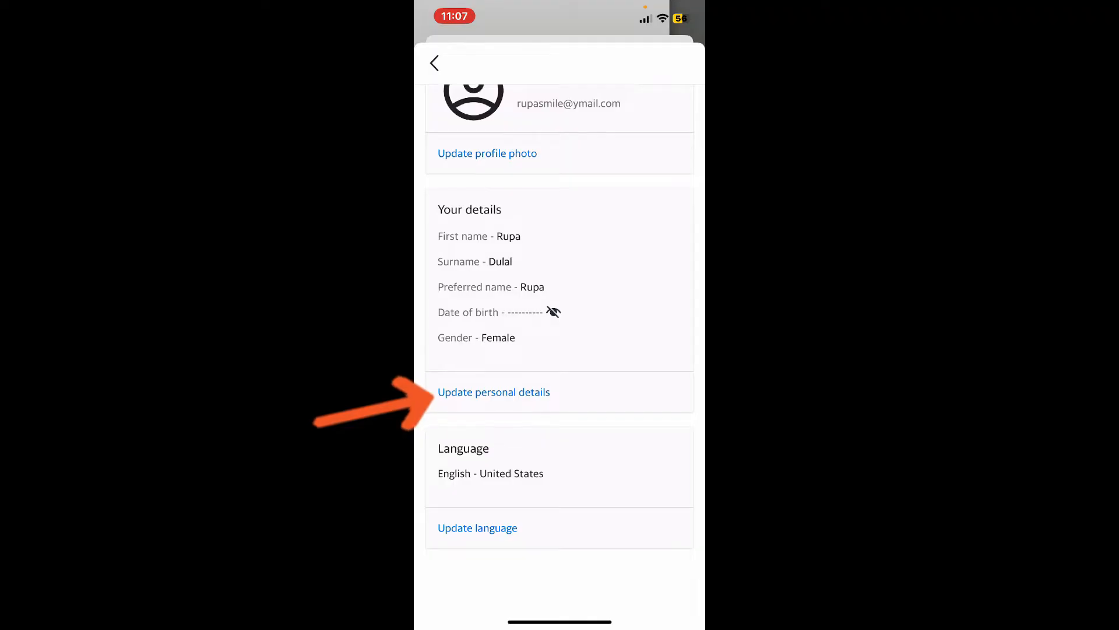
Step: Change the account's first name to Roopaa and save the updated personal details
left_click(493, 391)
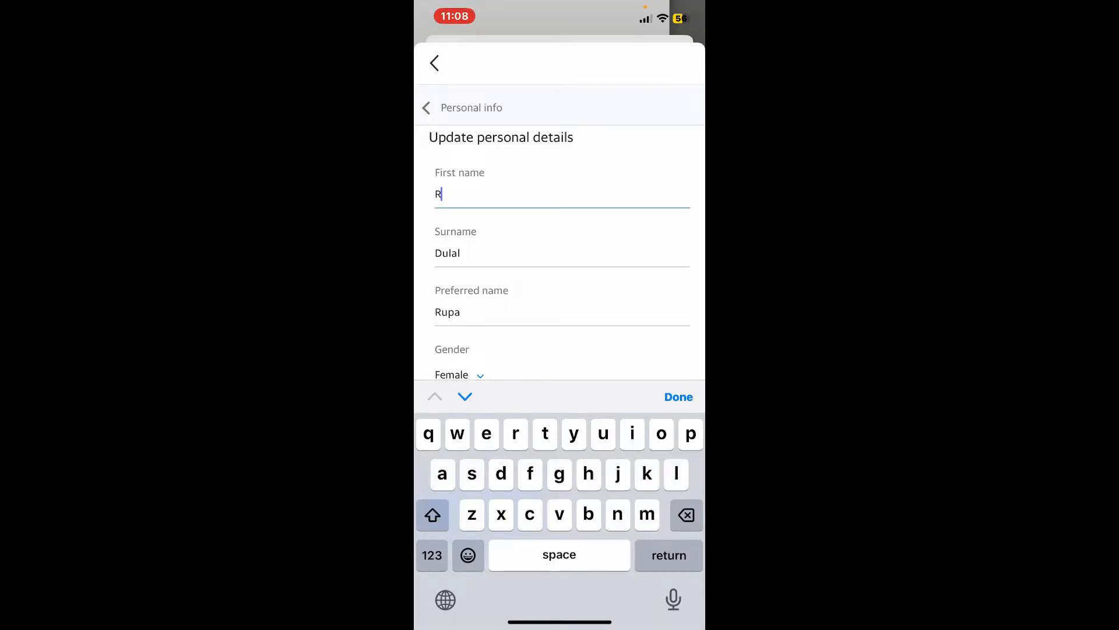
type("oopaa")
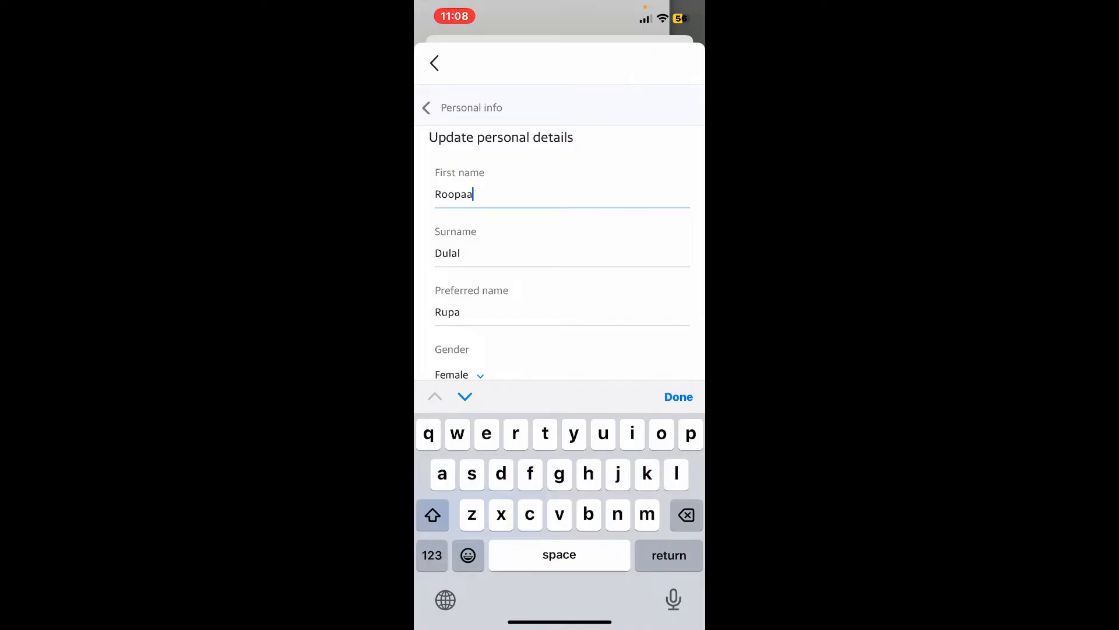
scroll("up", 3)
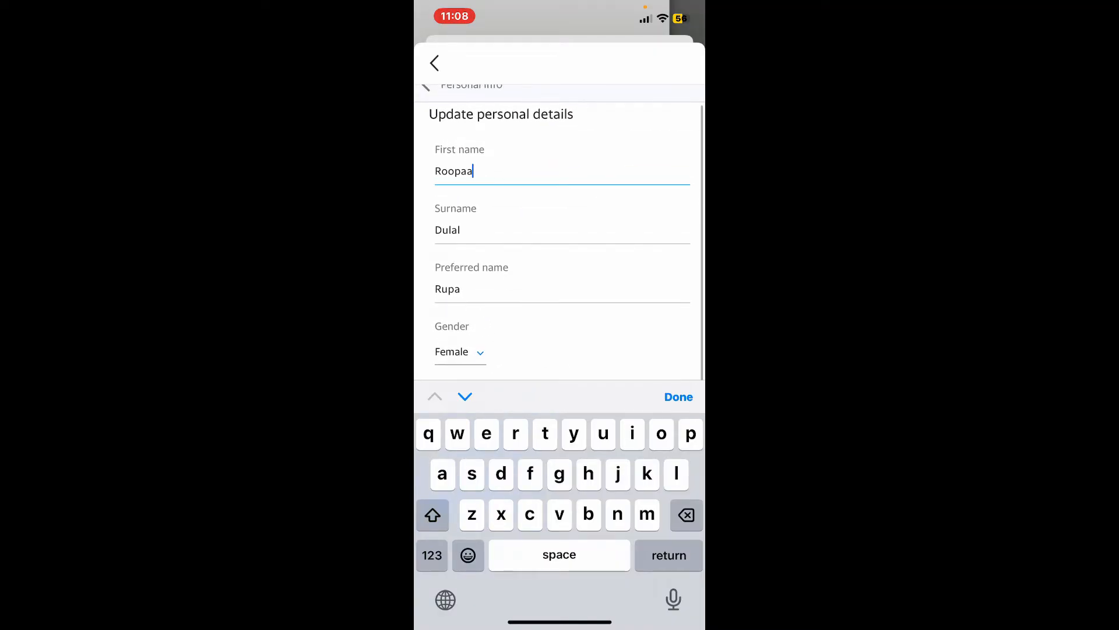
left_click(677, 396)
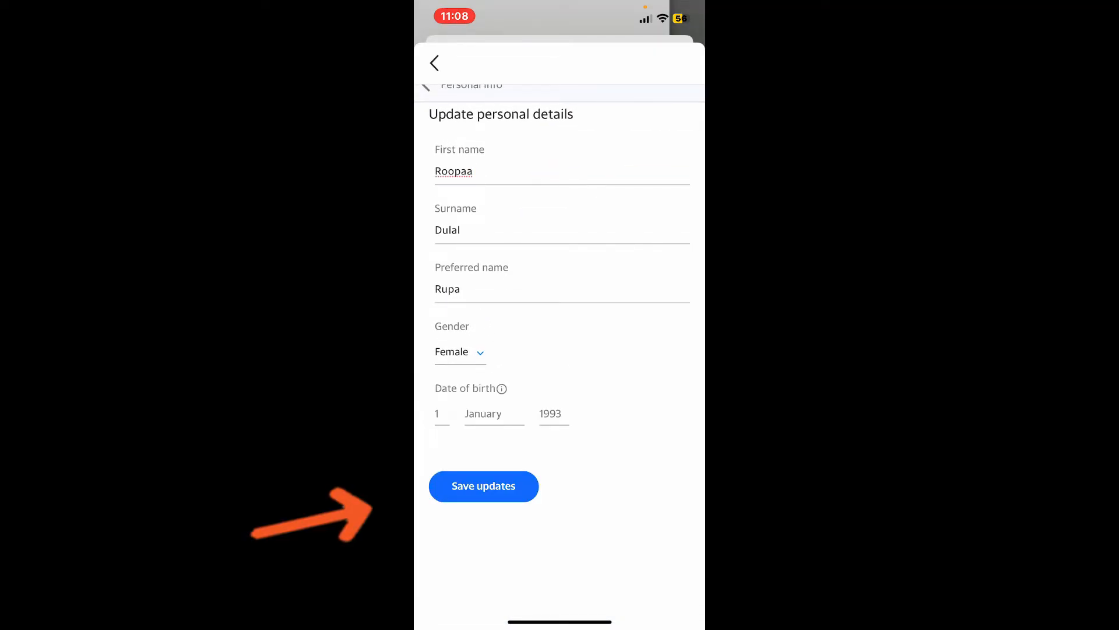
left_click(483, 487)
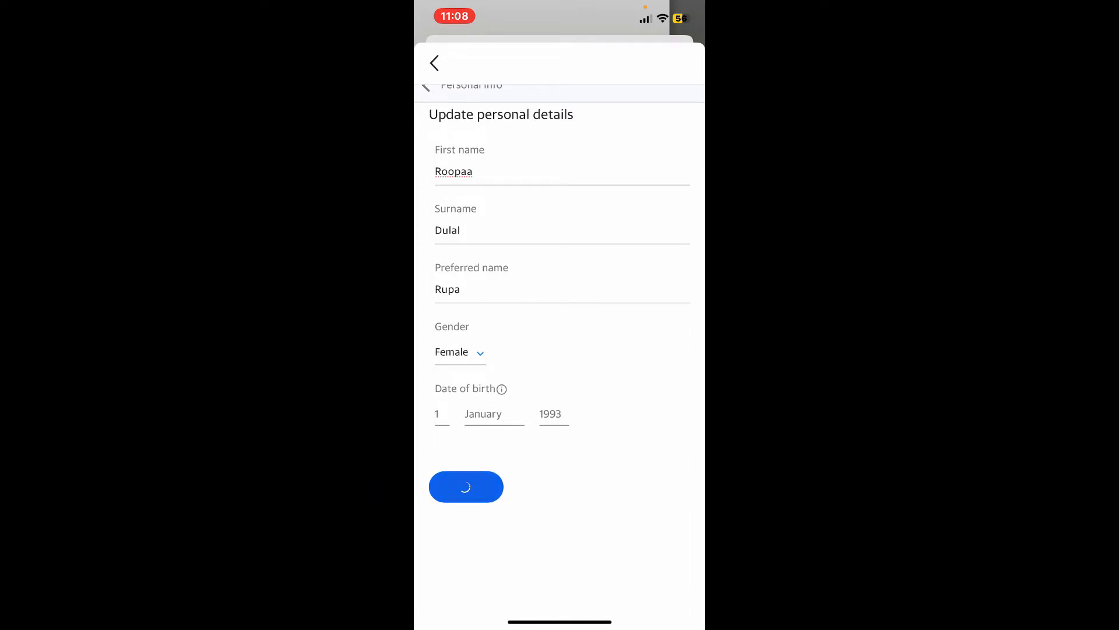
left_click(465, 486)
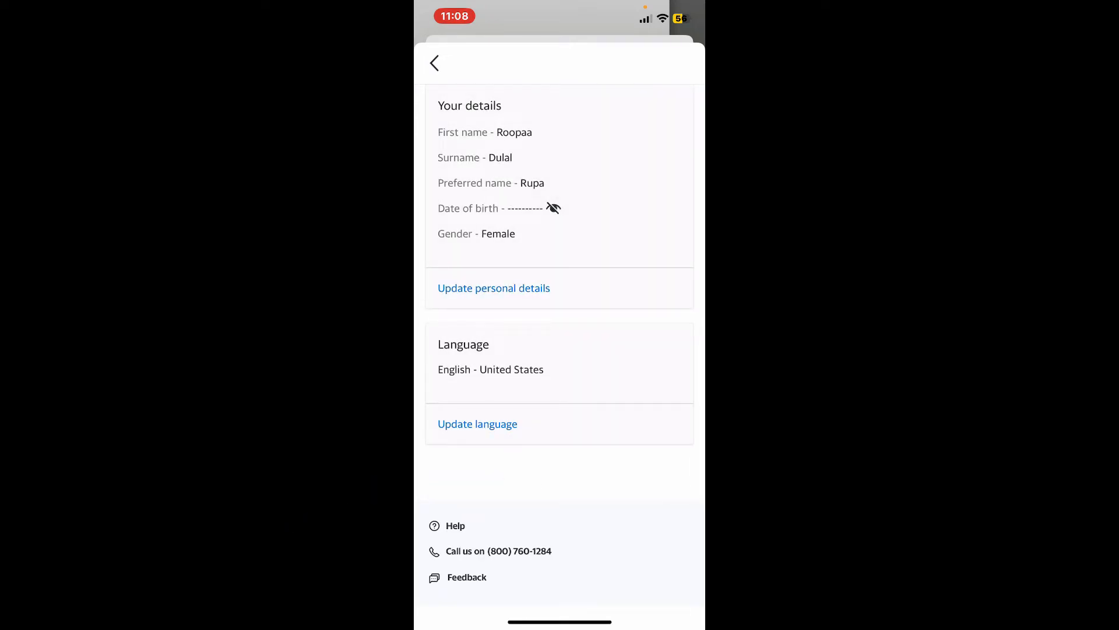